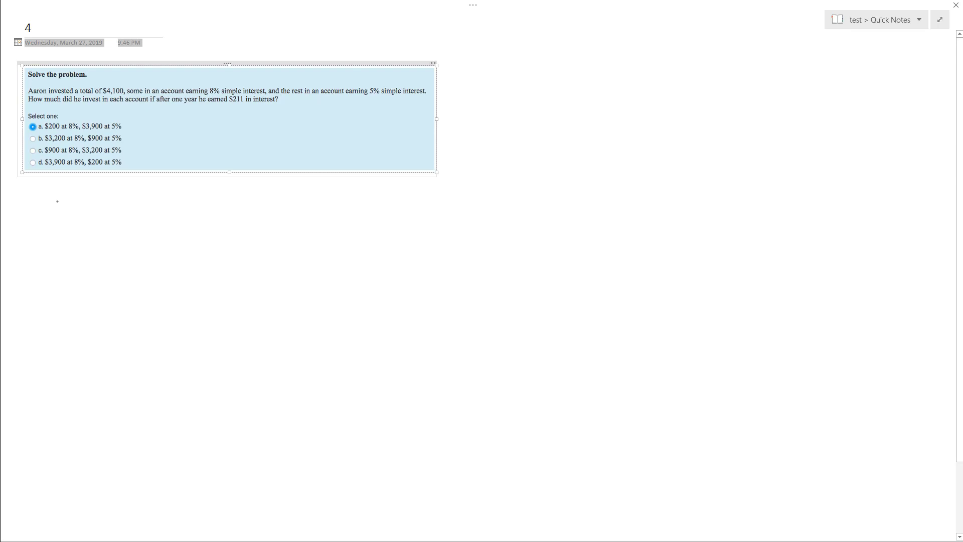
Handwrite x + y = 4100 and .05x + .08y = 211 under the question
left_click_drag(54, 198, 66, 229)
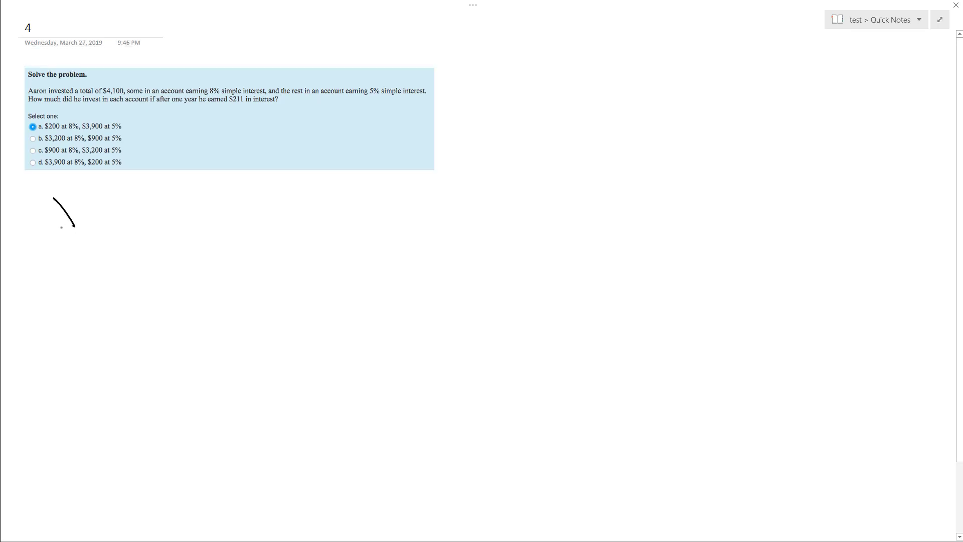
left_click_drag(55, 200, 134, 233)
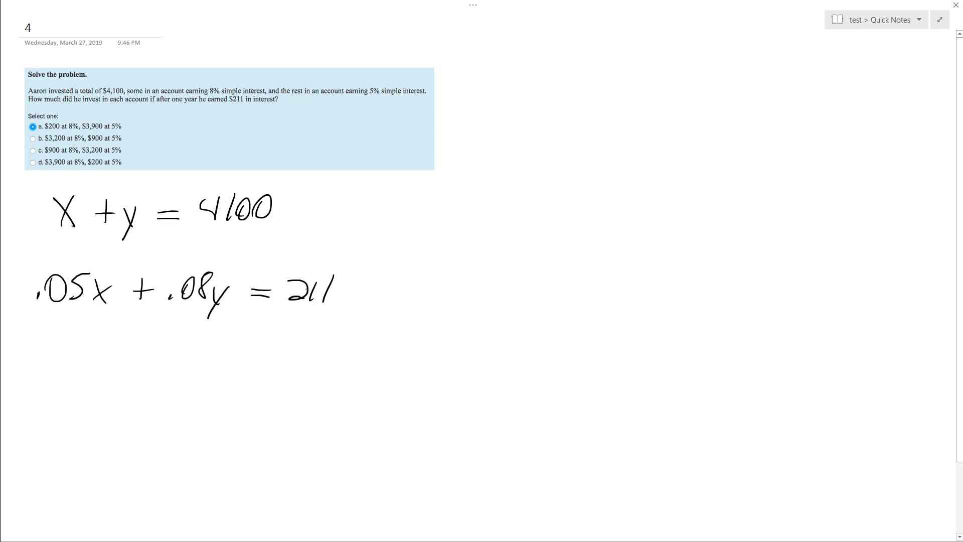
Ink x = 4100 − y and substitute it into .05(4100 − y) + .08y = 211
left_click_drag(301, 206, 335, 215)
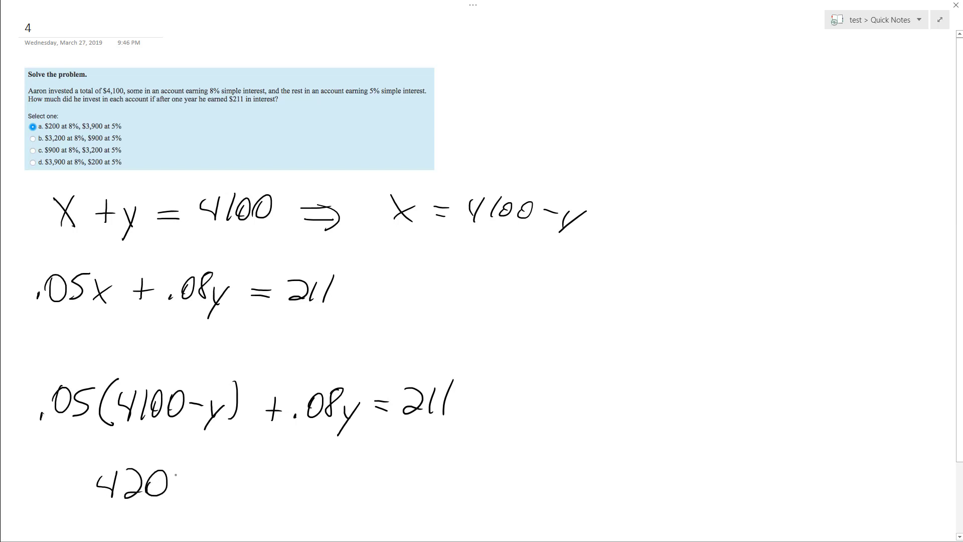
left_click_drag(184, 482, 202, 482)
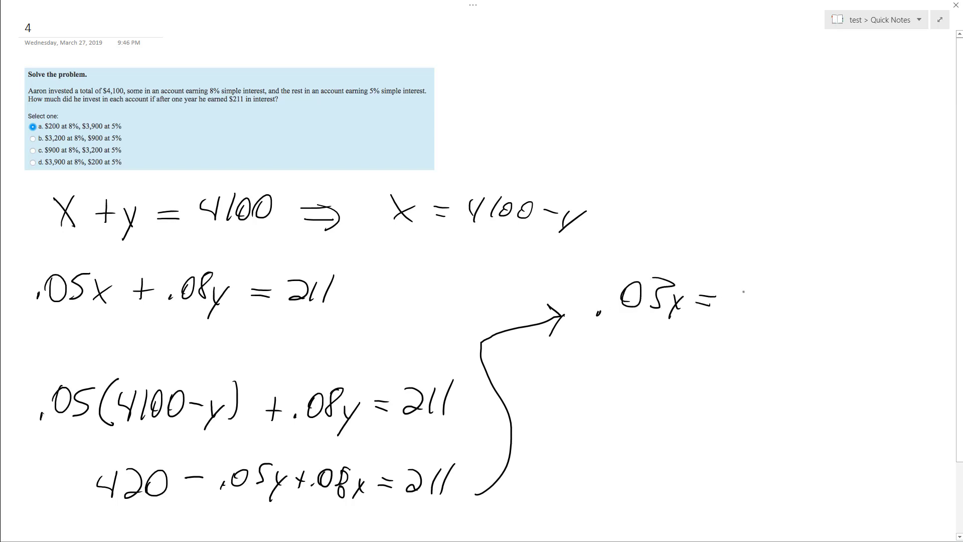
Finish 420 − .05y + .08x = 211 and arrow to the .03x simplification
type("611")
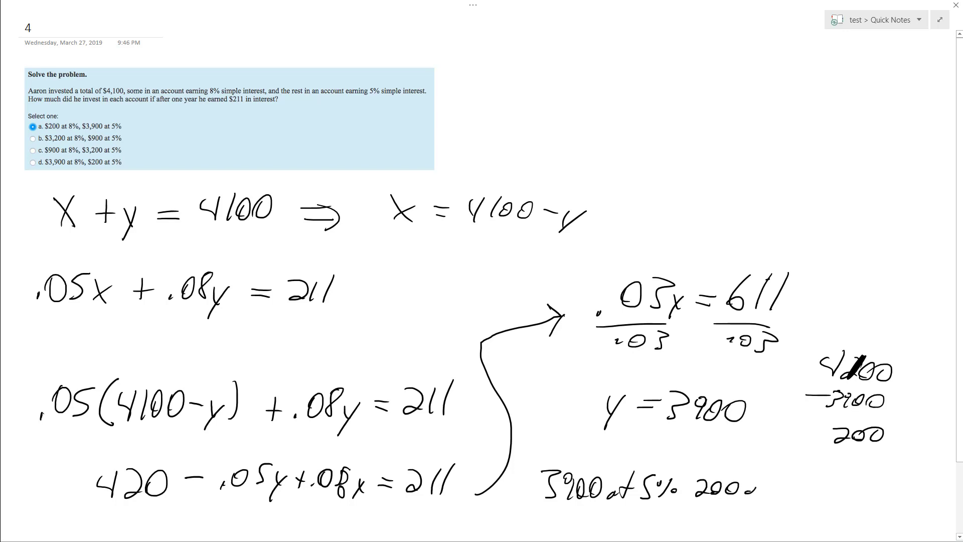
Write the answer line: 3900 at 5%, 200 at 8
type("at 8")
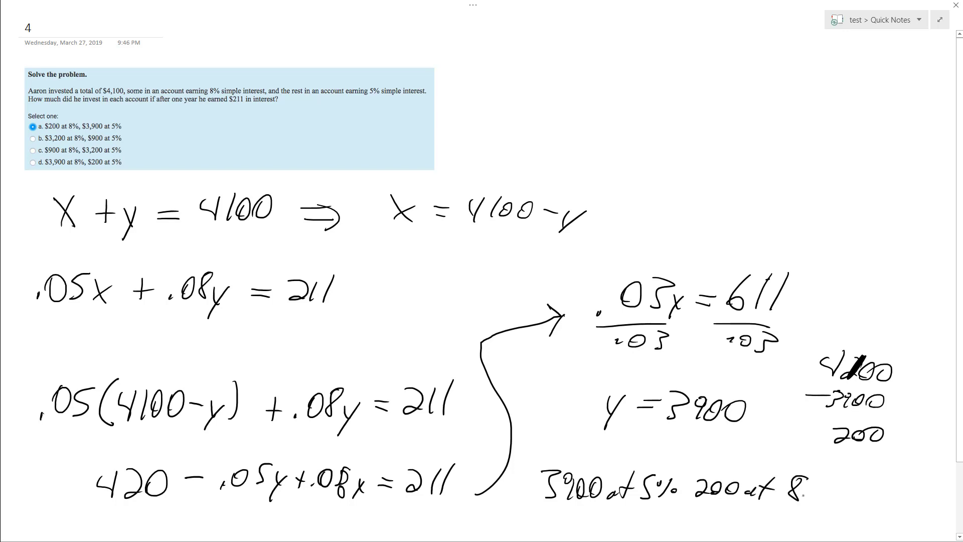